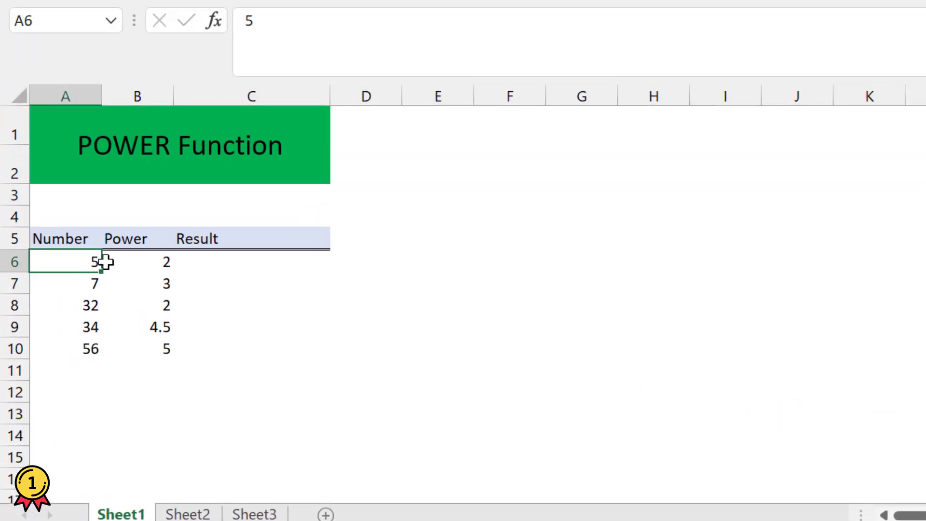
Enter =A6^B6 in C6 so 5 to the power 2 shows 25
left_click(137, 262)
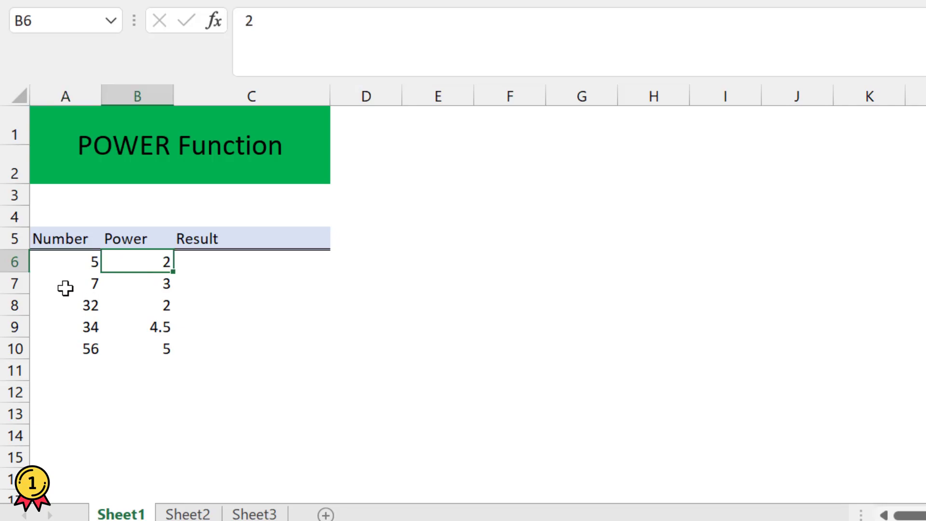
left_click(64, 305)
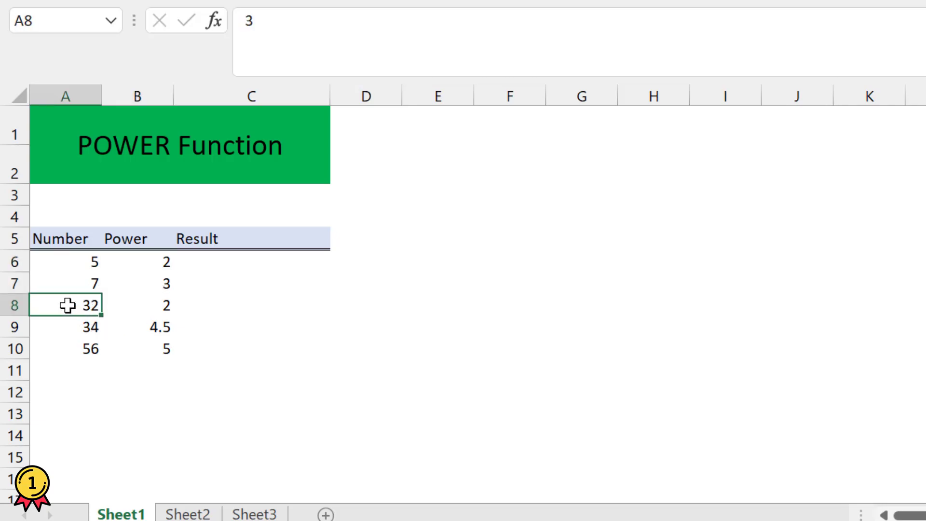
left_click(137, 304)
type("=")
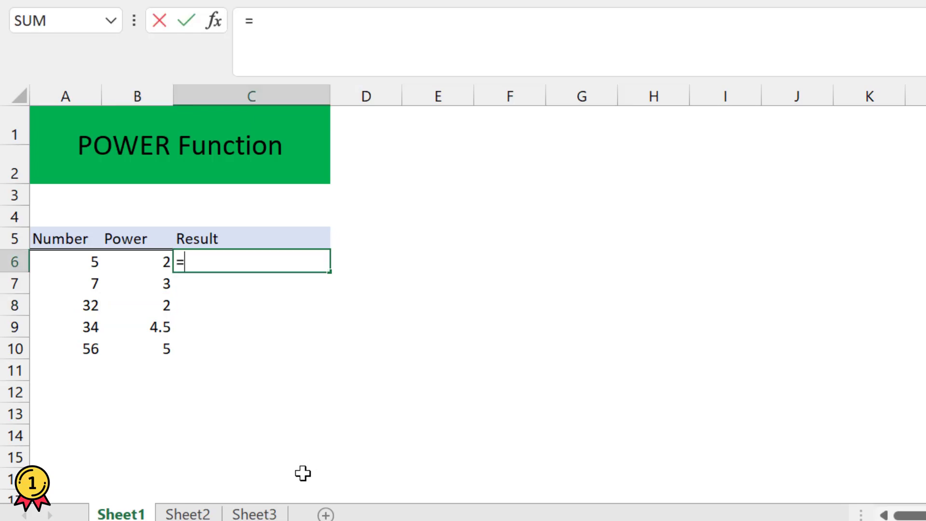
left_click(65, 262)
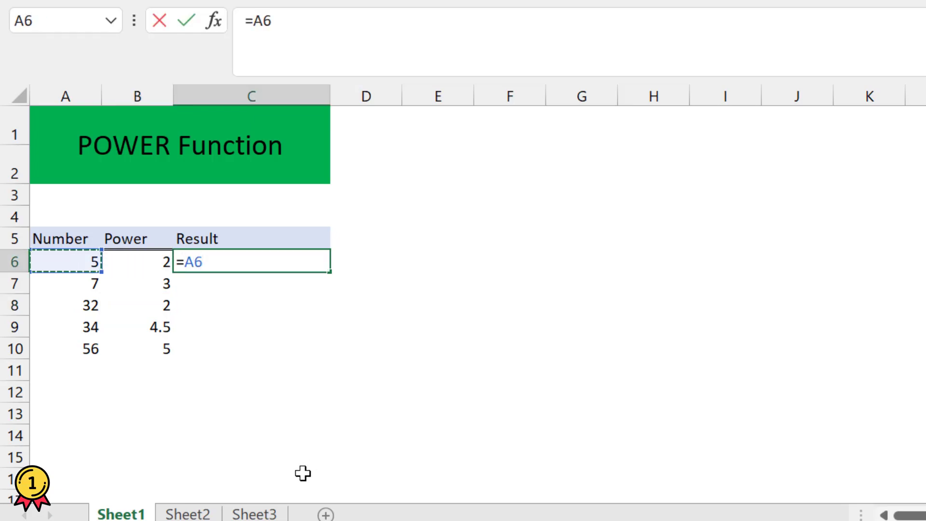
type("^")
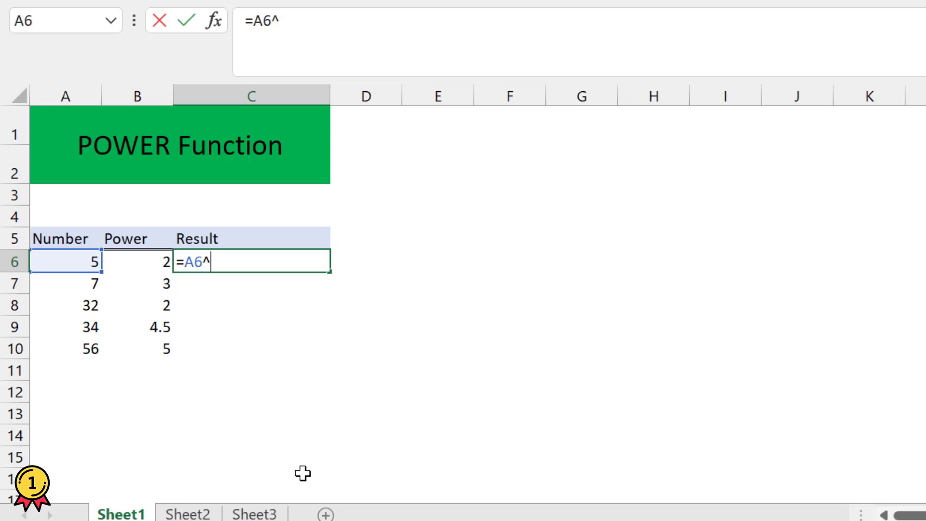
key("Return")
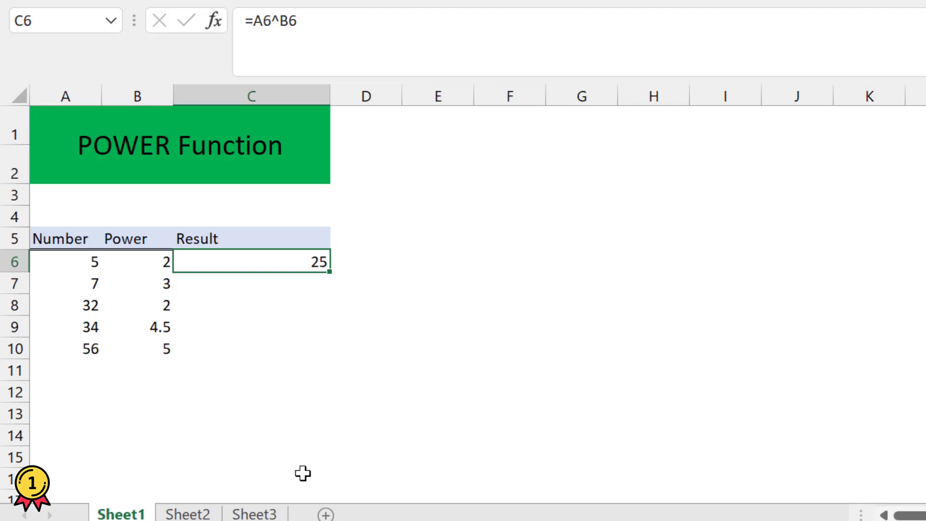
Build =POWER(A6,B6) in C6 with A6 as number and B6 as power
type("=POWER(")
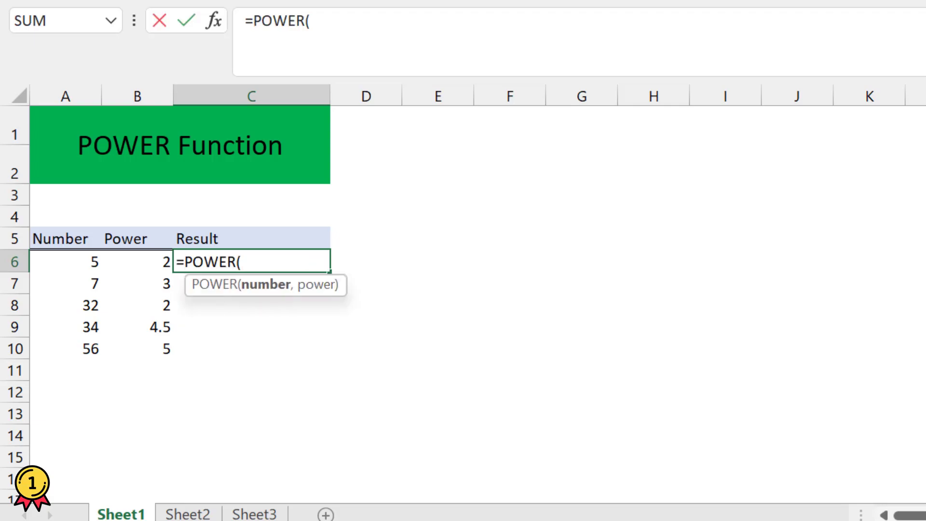
left_click(64, 262)
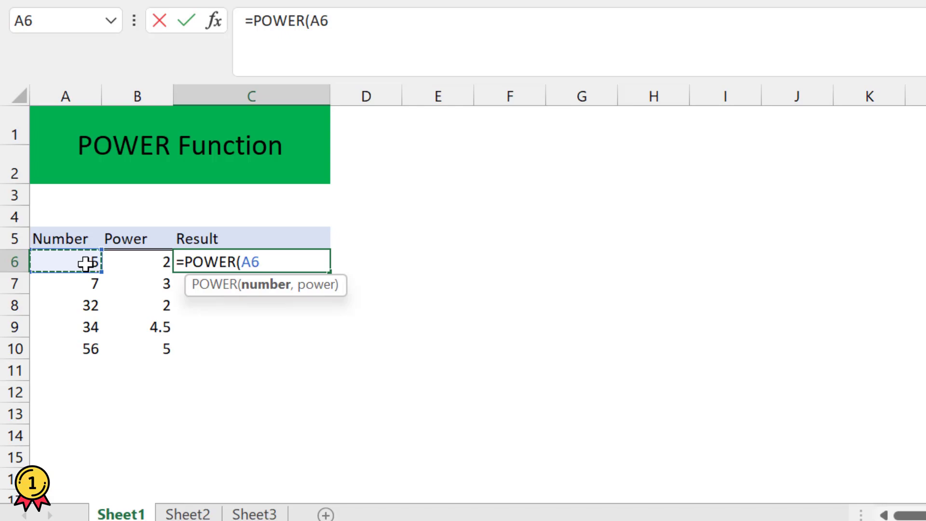
type("5")
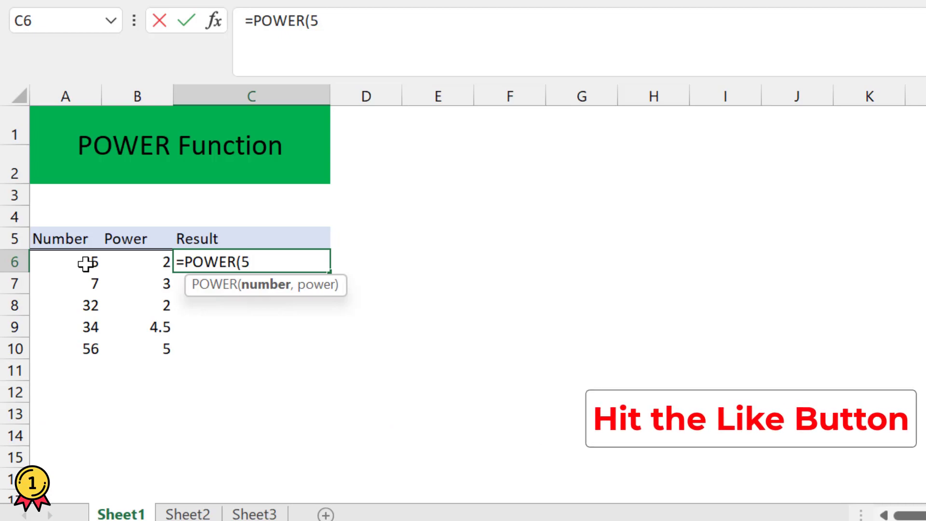
left_click(65, 261)
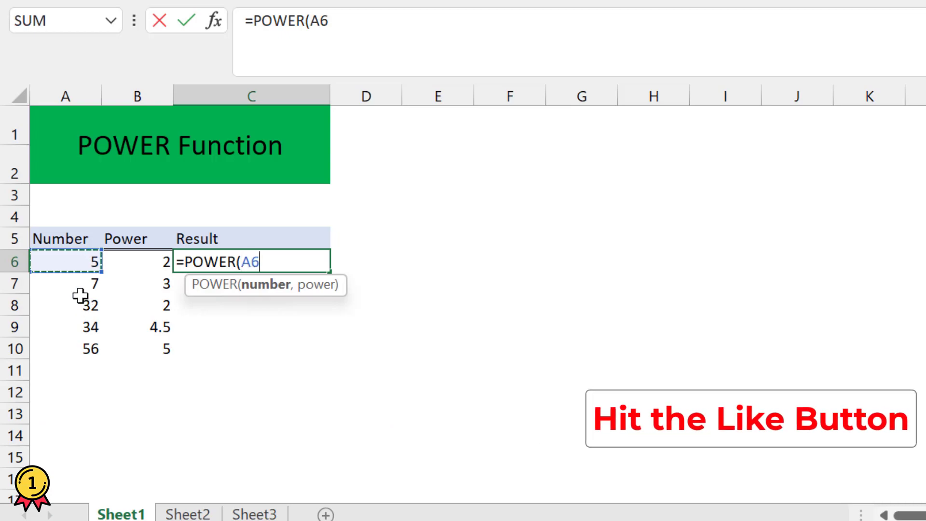
type(",")
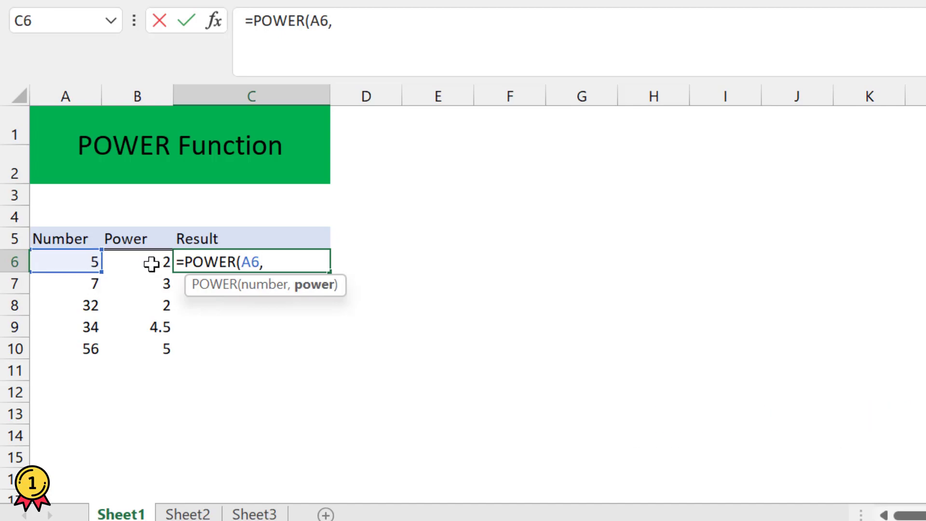
left_click(137, 261)
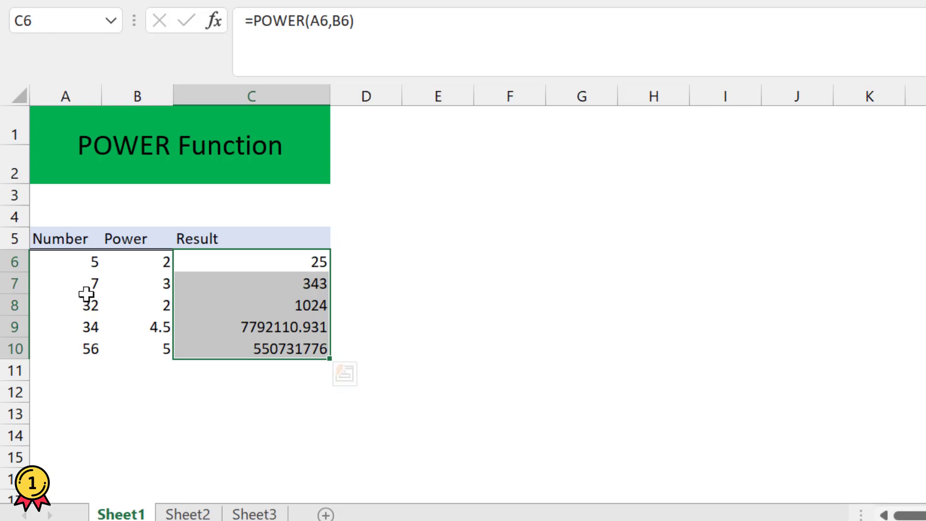
Enter the cross-check =A6^B6 in D6, showing 25 beside the POWER result
left_click(364, 262)
type("=A6")
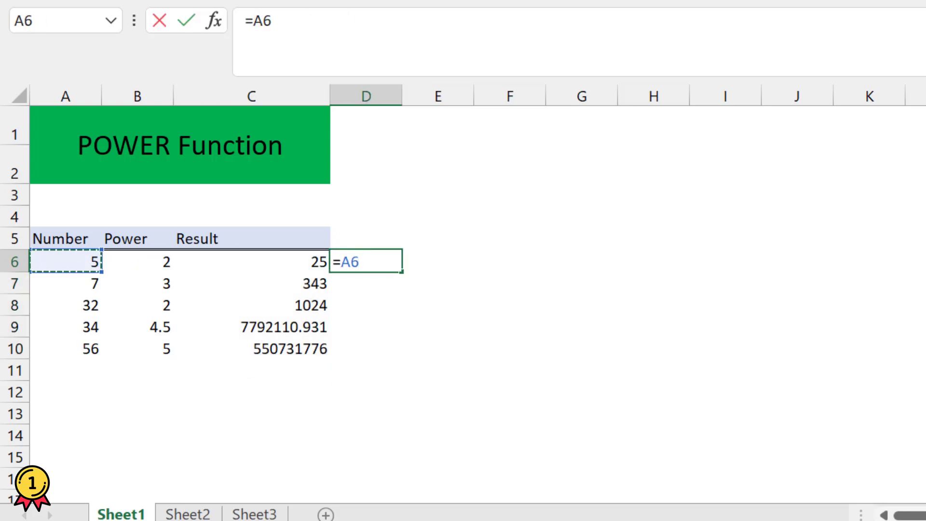
type("^")
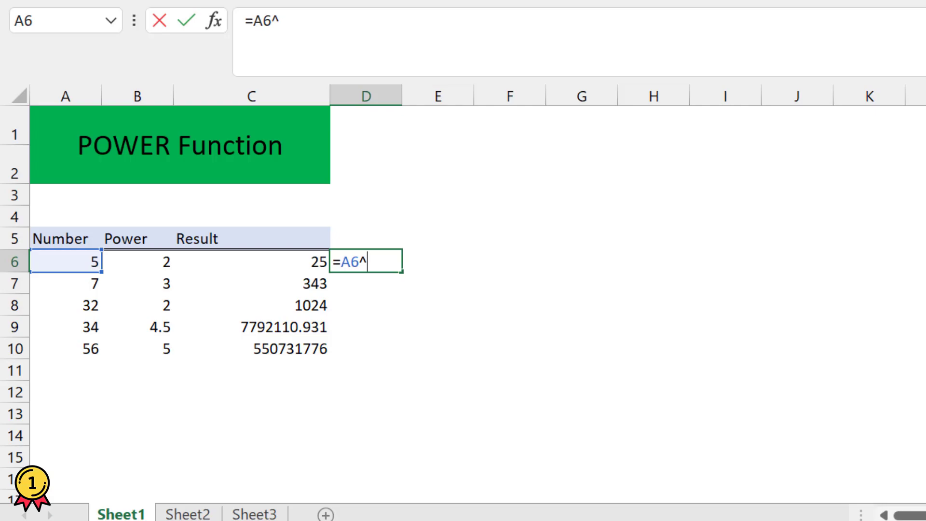
left_click(136, 261)
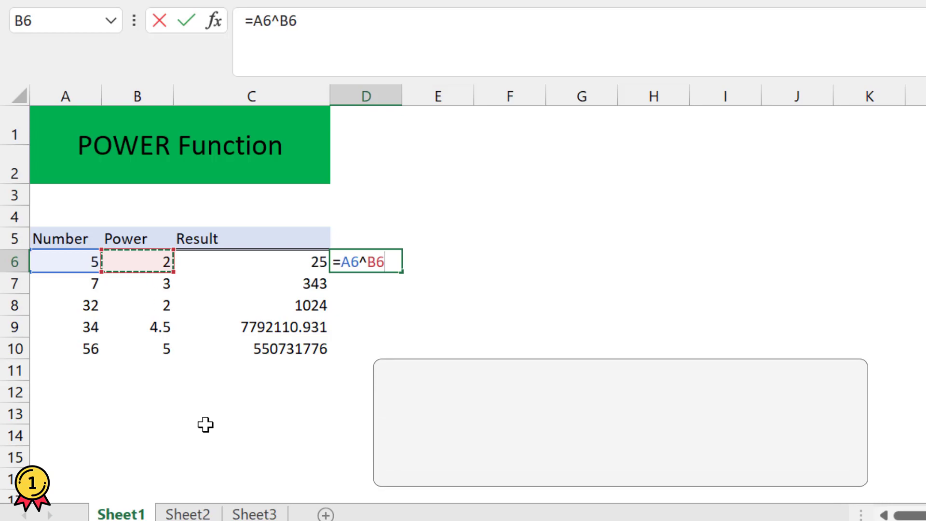
key("Return")
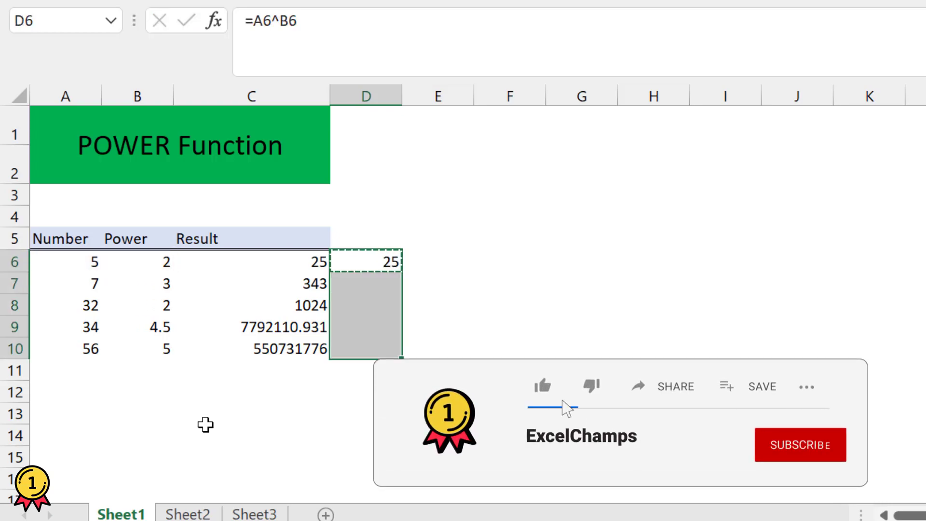